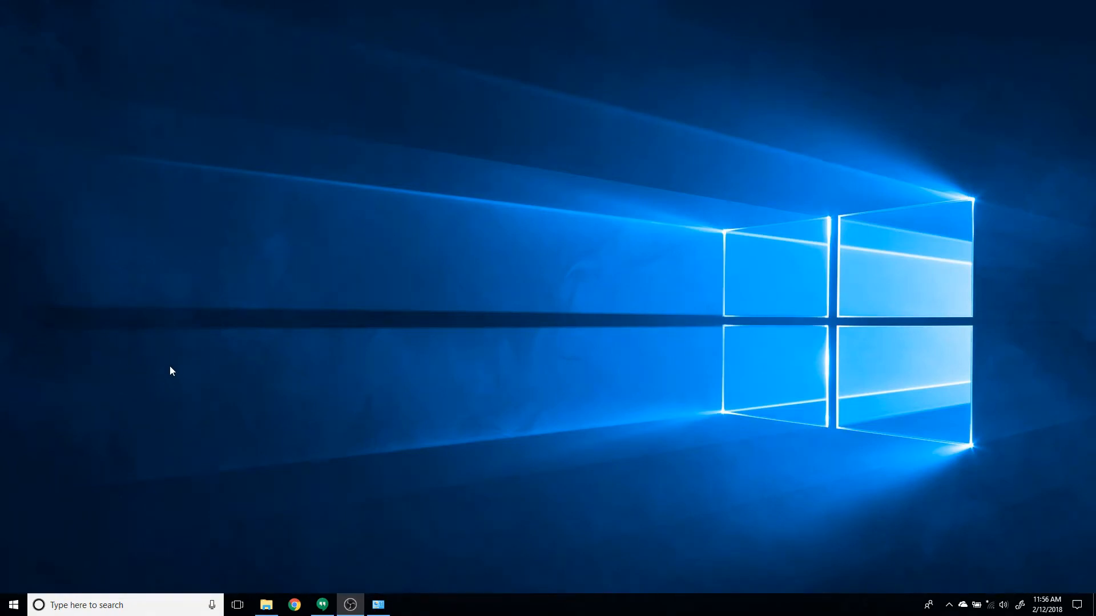
pyautogui.moveTo(183, 355)
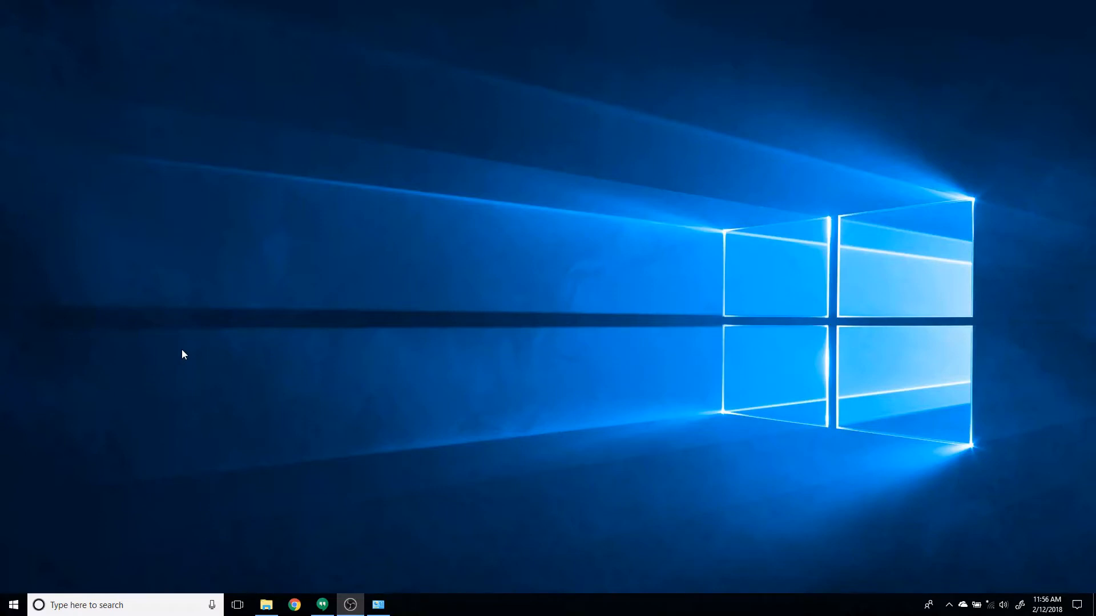
pyautogui.moveTo(383, 376)
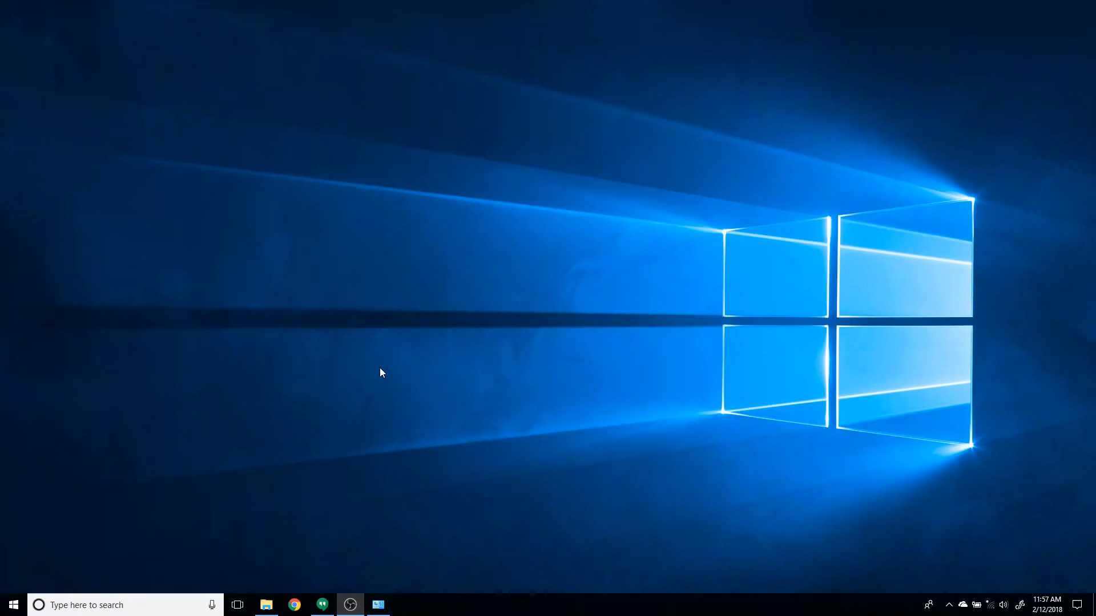
pyautogui.moveTo(517, 390)
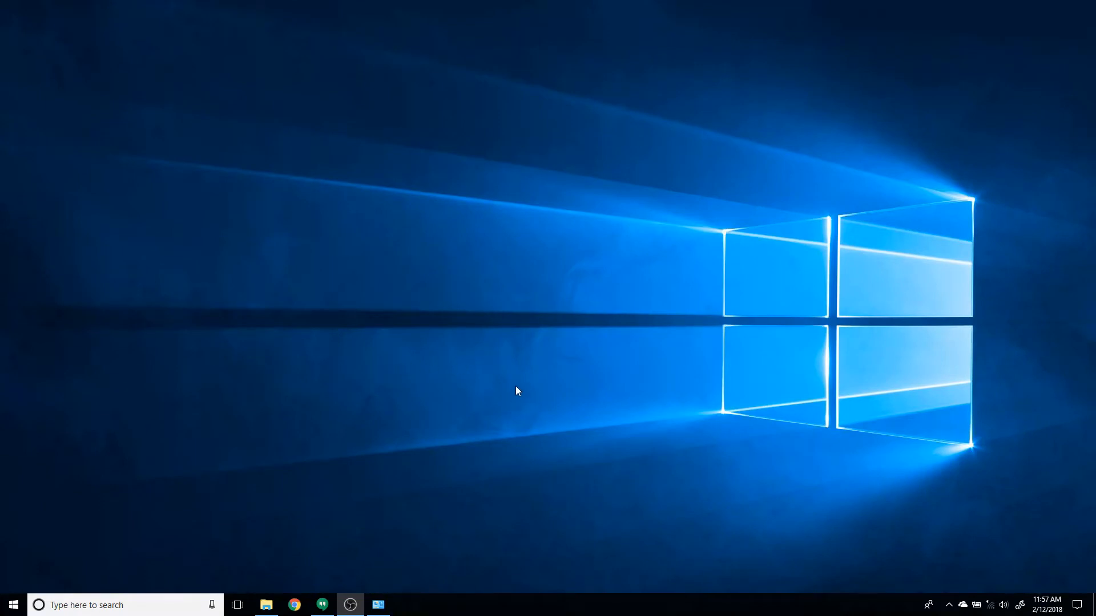
pyautogui.moveTo(991, 607)
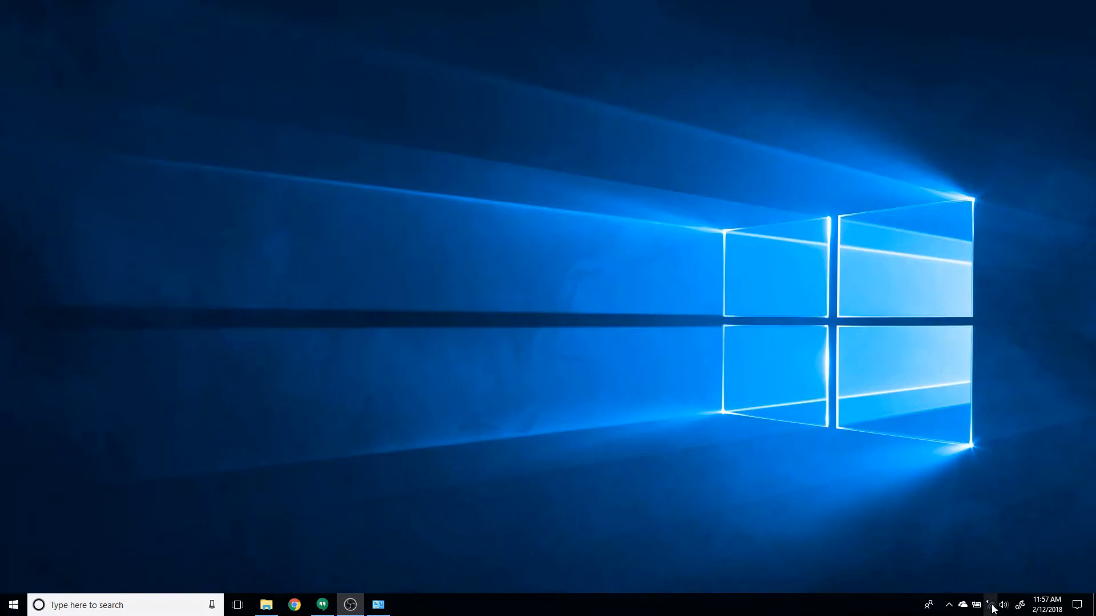
# - Join the open ASUS Wi-Fi network from the Windows network flyout
pyautogui.click(988, 605)
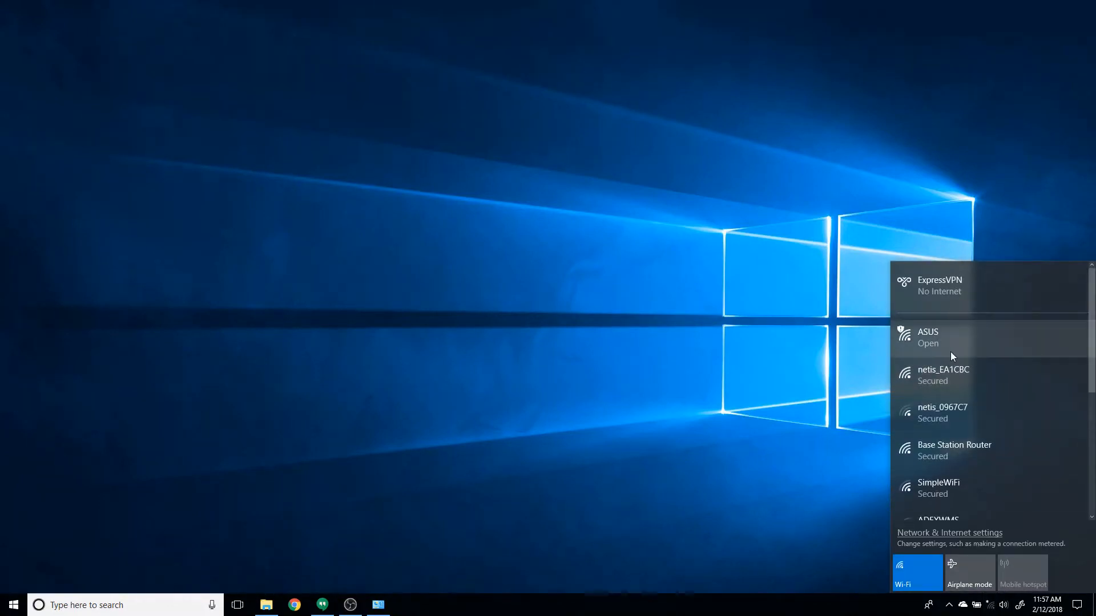
pyautogui.click(927, 337)
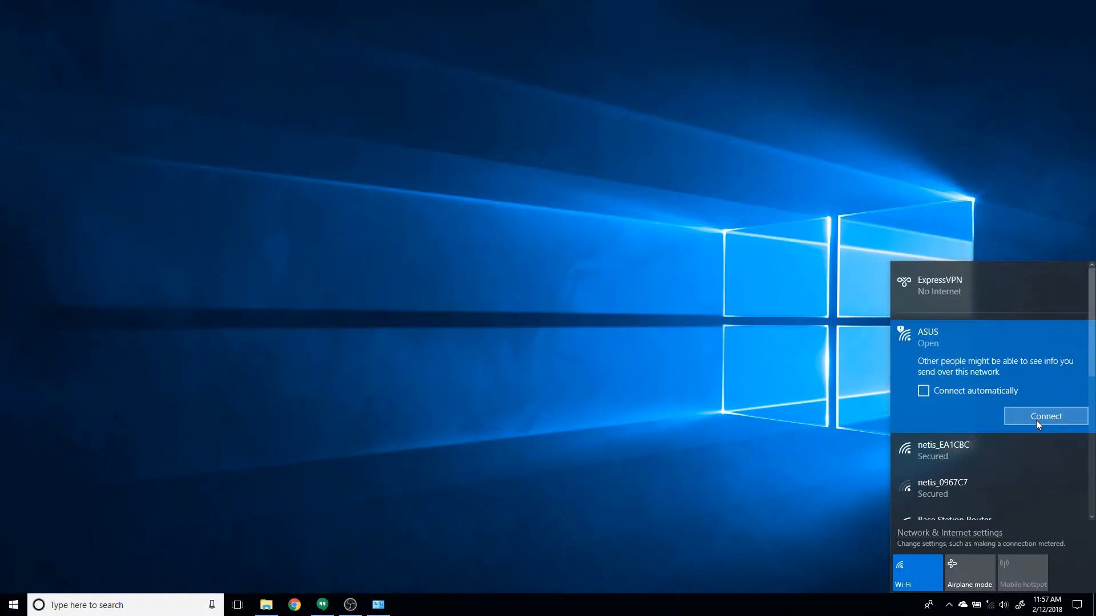
pyautogui.click(1046, 416)
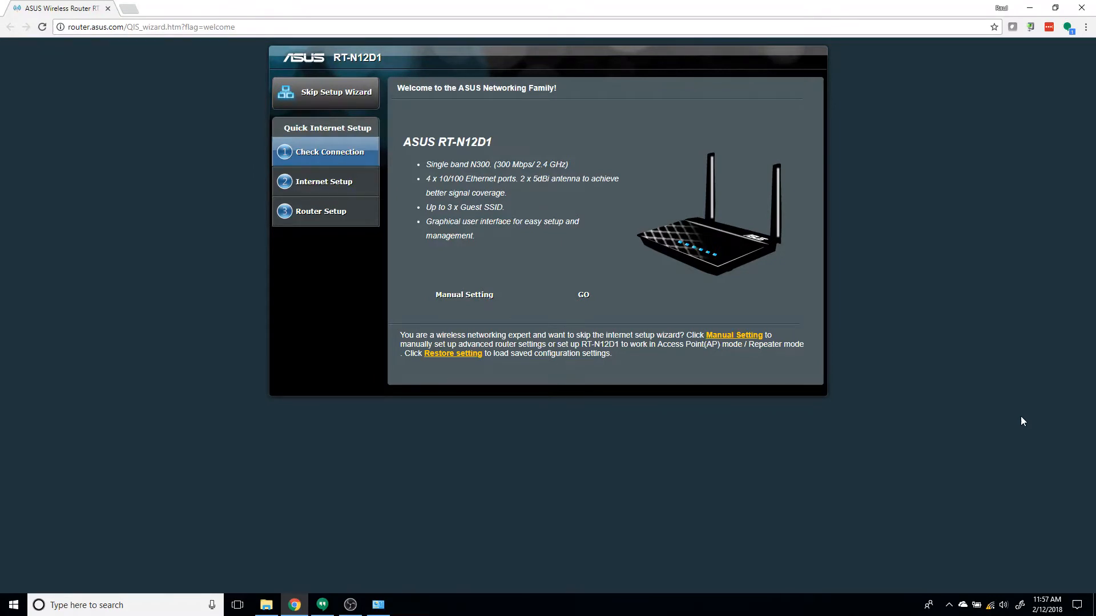
pyautogui.moveTo(661, 218)
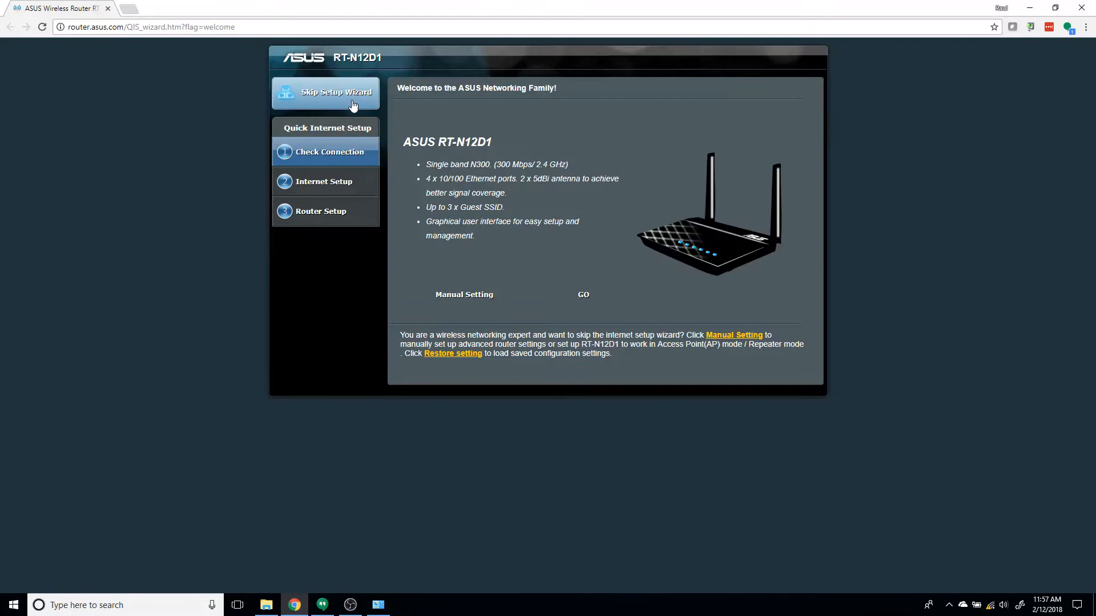
# - Skip the router's Setup Wizard and dismiss the encryption recommendation alert
pyautogui.click(324, 93)
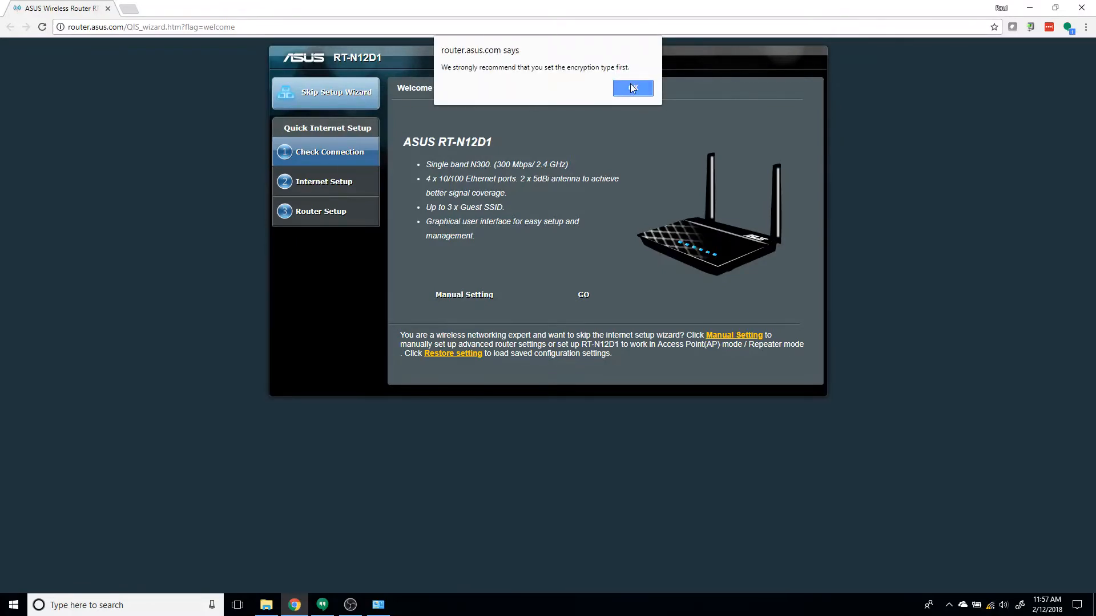
pyautogui.click(632, 88)
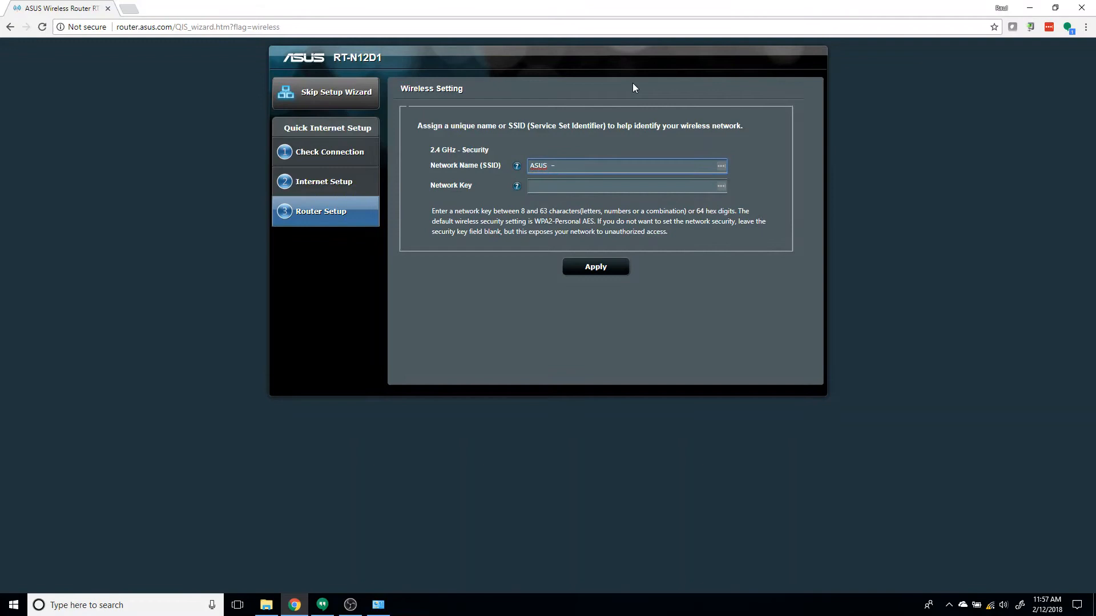
# - Set the SSID to 'ASUS - connected to PiFi', enter a network key, and apply
pyautogui.write('connected to')
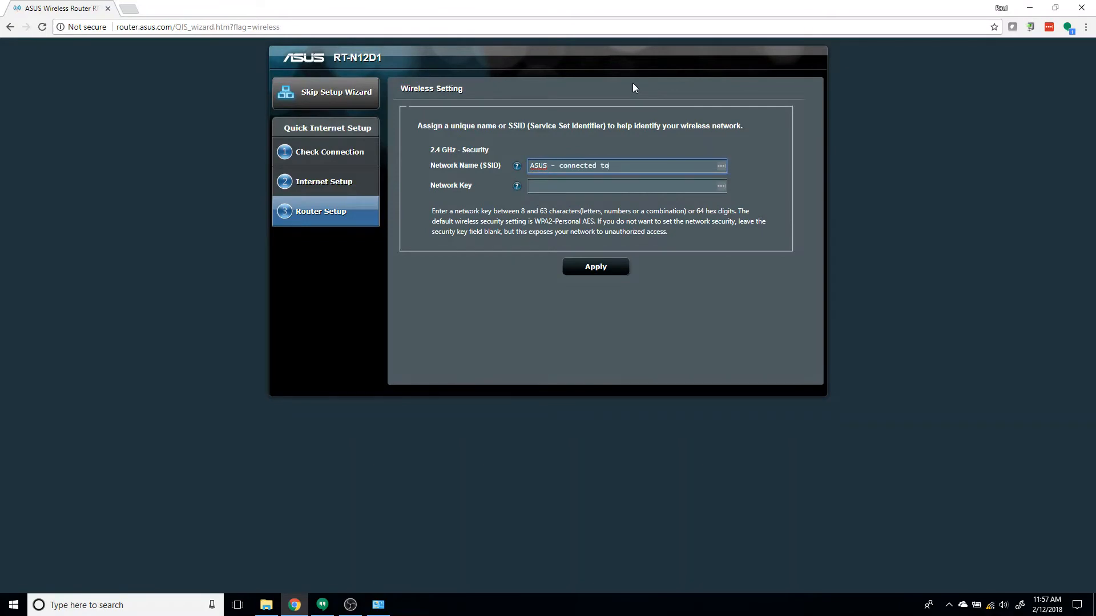
pyautogui.write('PiFi')
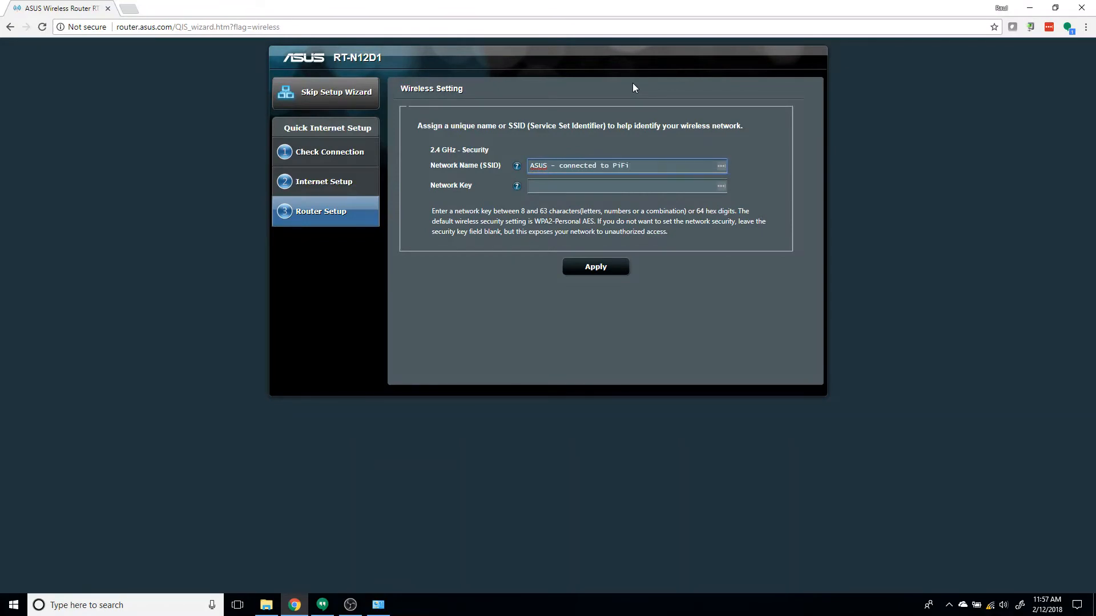
pyautogui.click(625, 185)
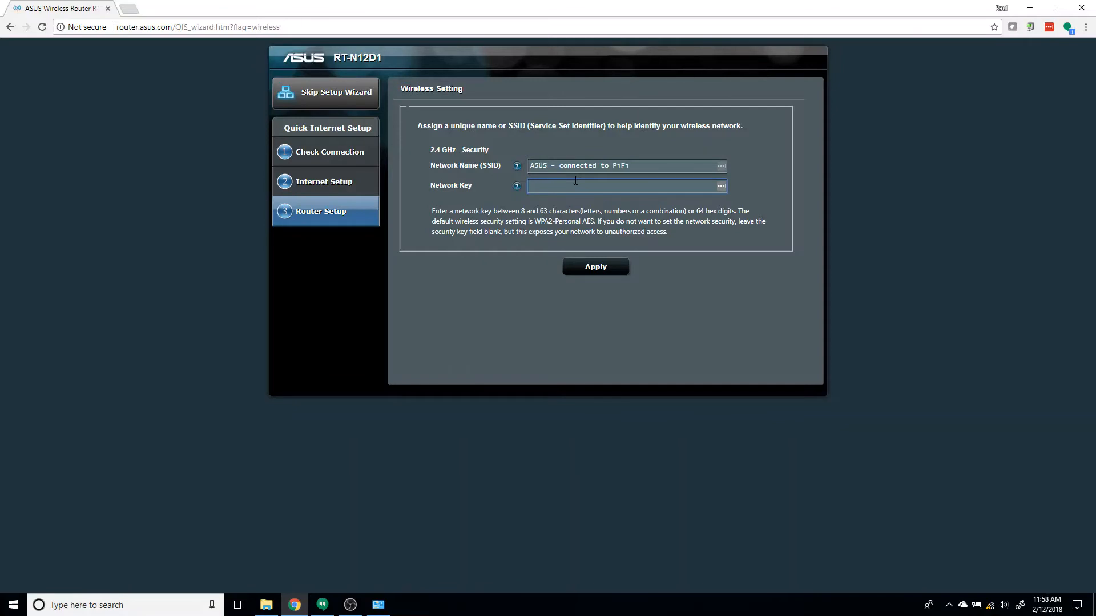
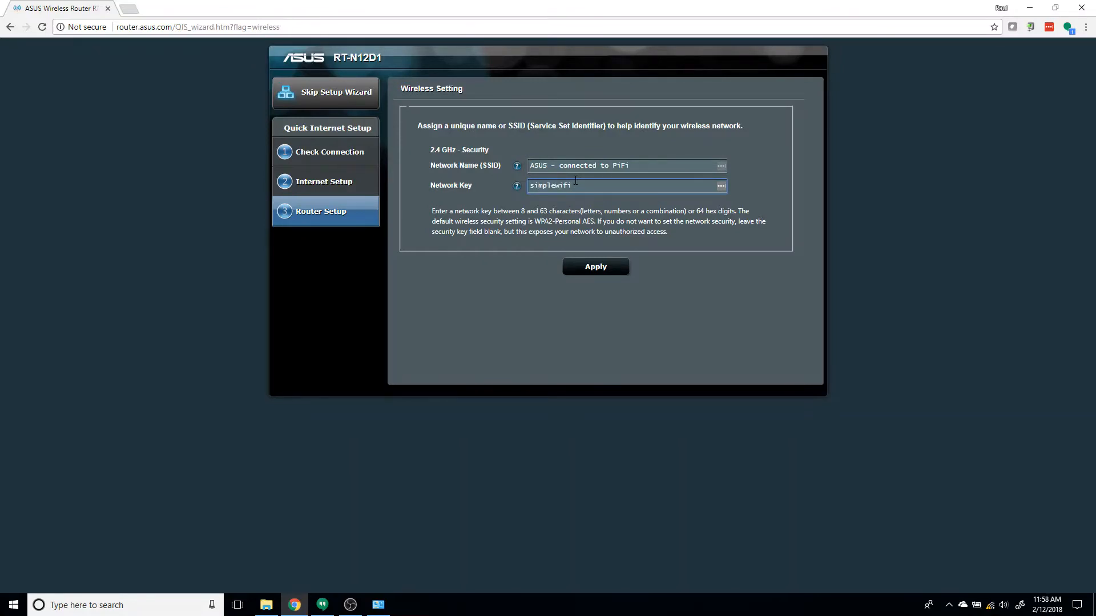
pyautogui.click(589, 267)
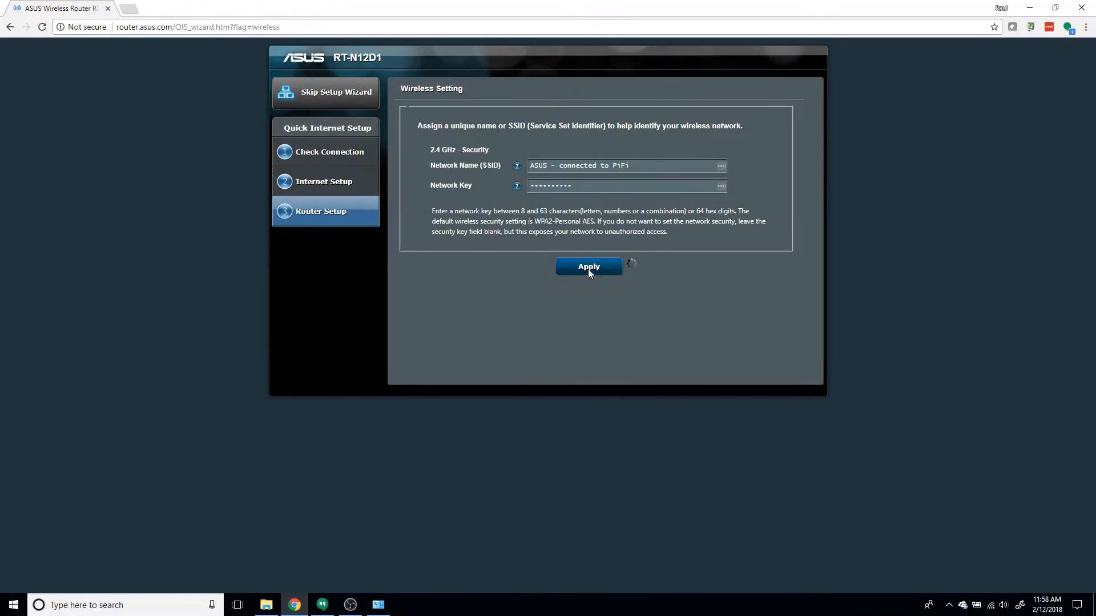
pyautogui.click(588, 268)
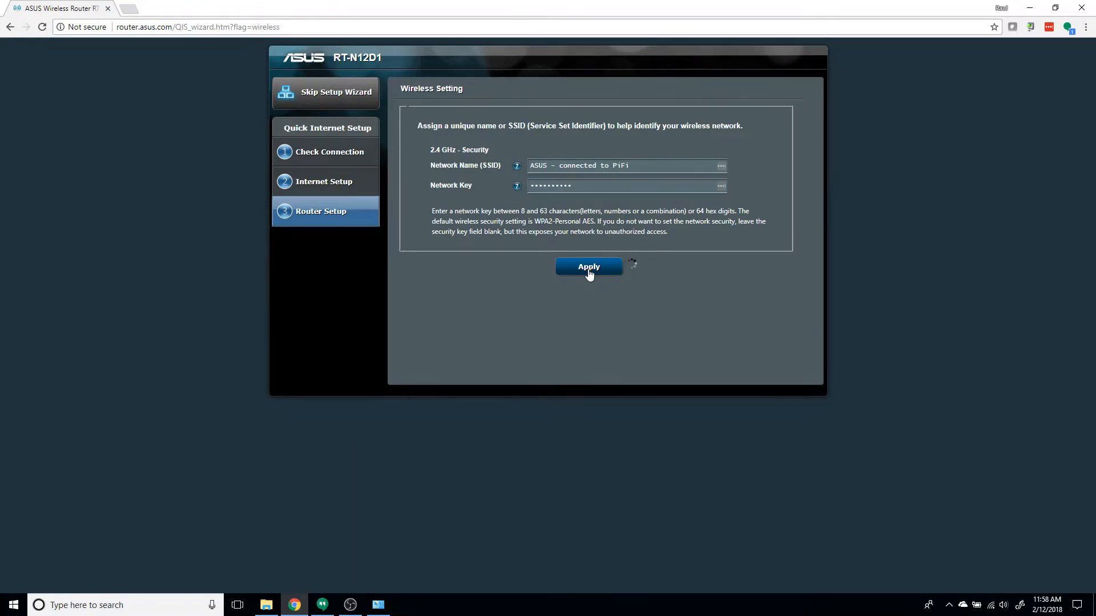
pyautogui.click(588, 271)
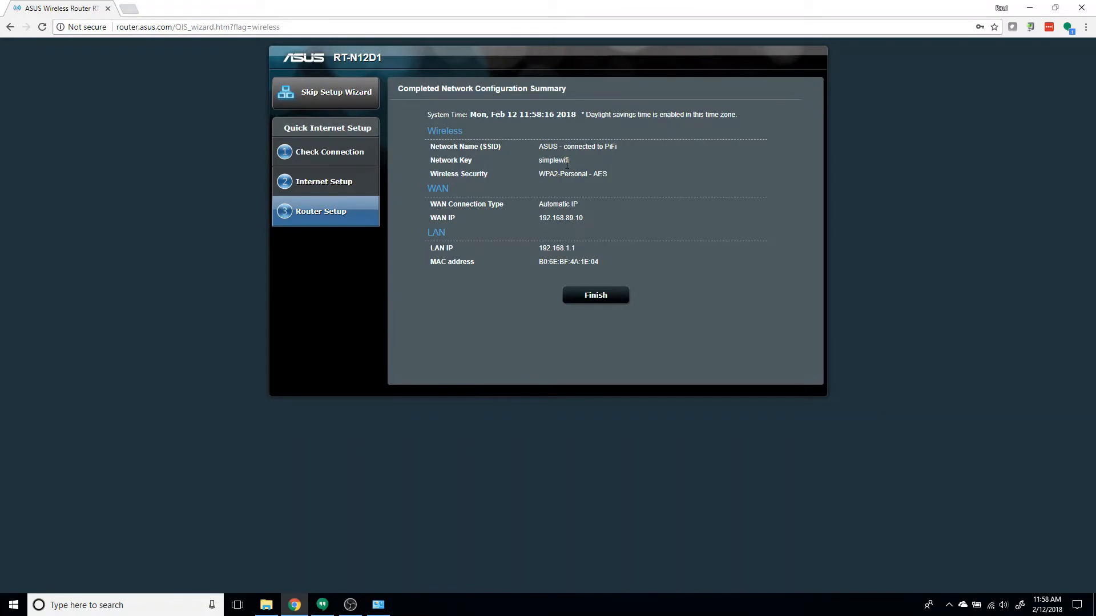
# - Finish quick setup, cancel the firmware upgrade, and acknowledge the notice
pyautogui.click(595, 295)
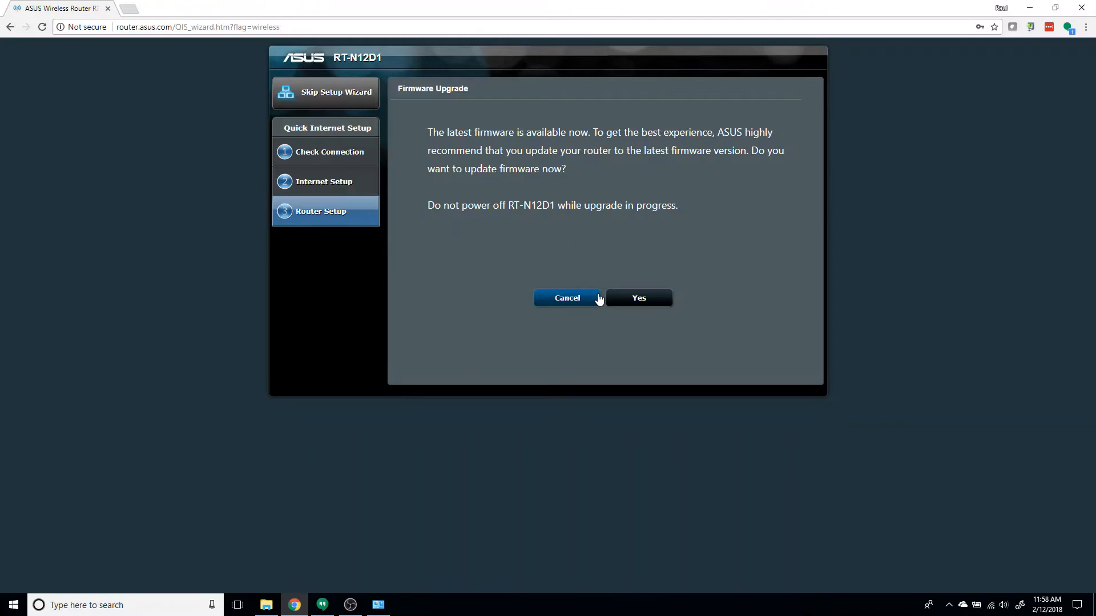
pyautogui.click(566, 297)
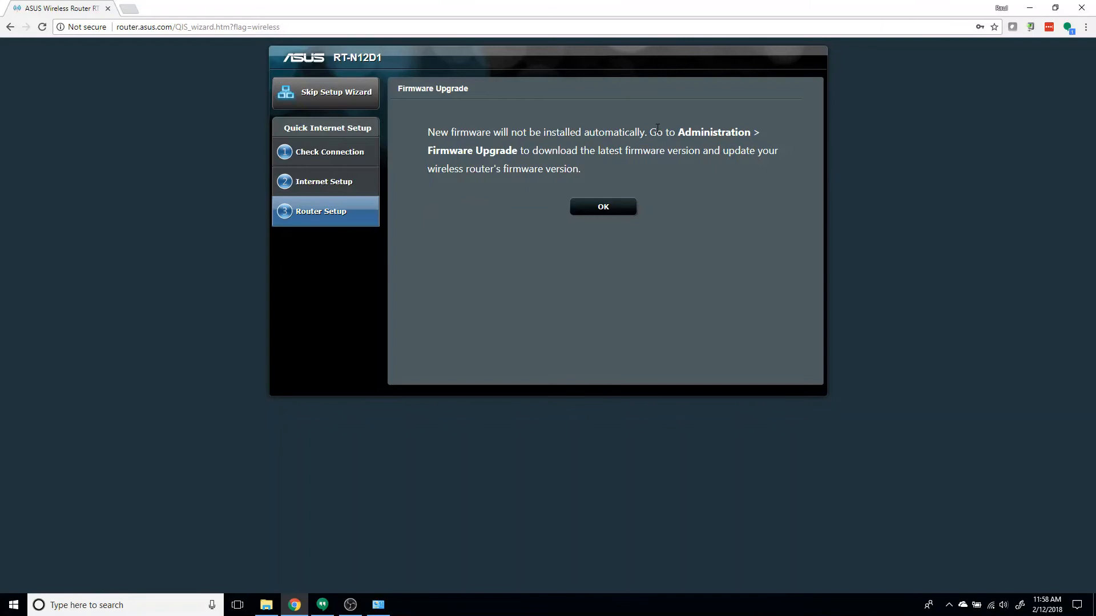
pyautogui.moveTo(526, 157)
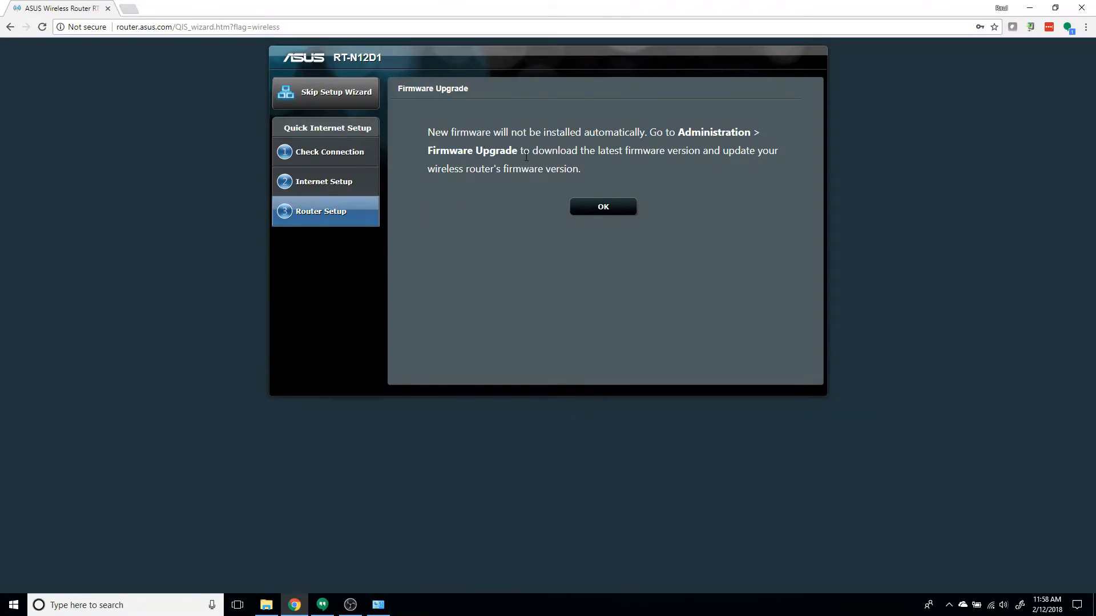
pyautogui.moveTo(552, 167)
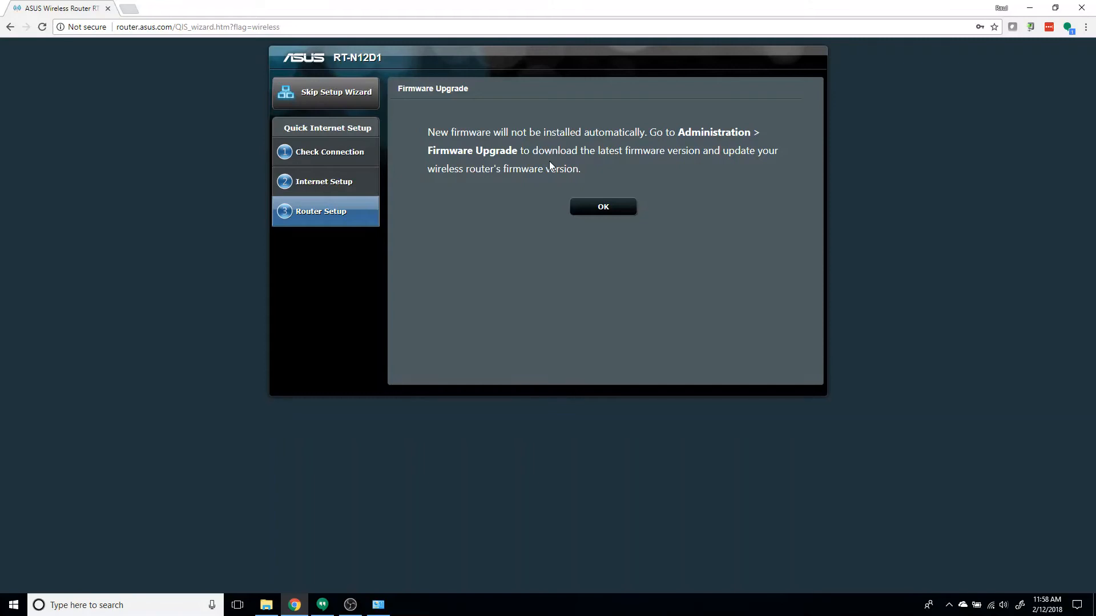
pyautogui.moveTo(564, 184)
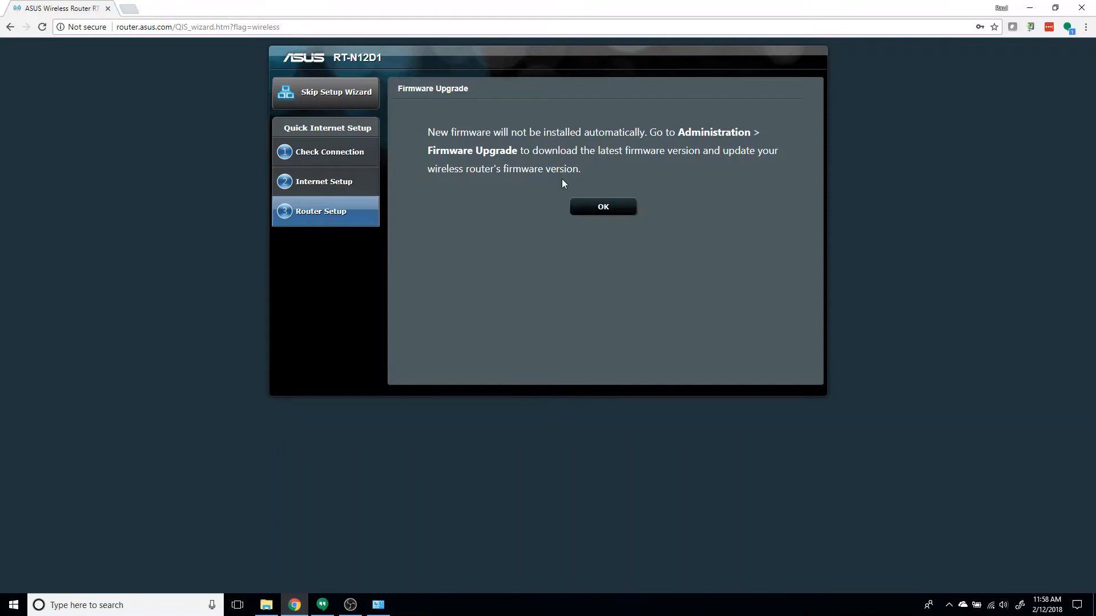
pyautogui.click(603, 207)
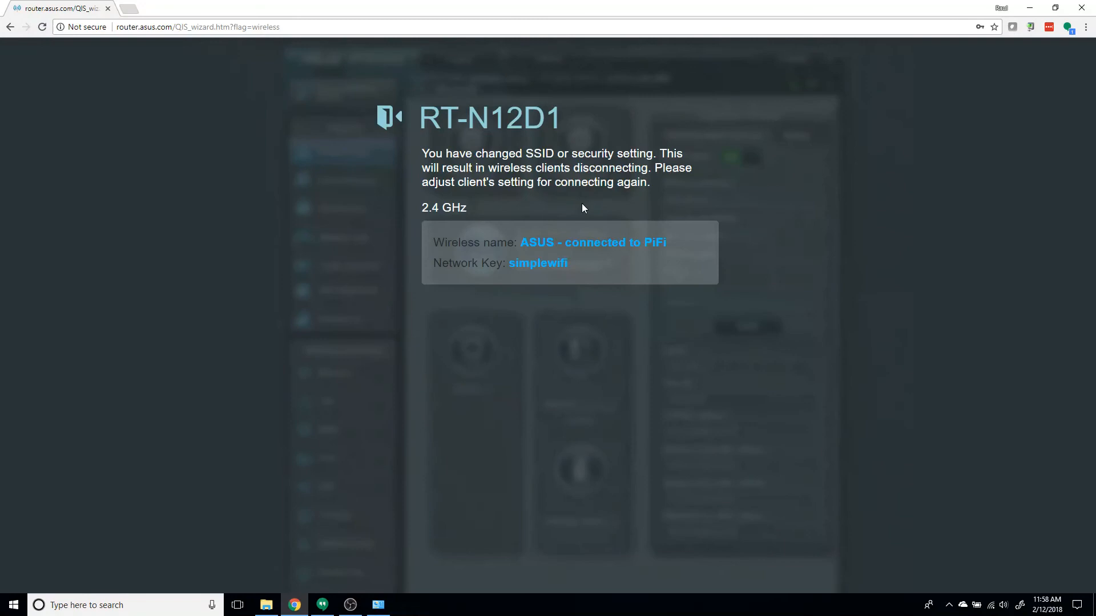
pyautogui.moveTo(692, 358)
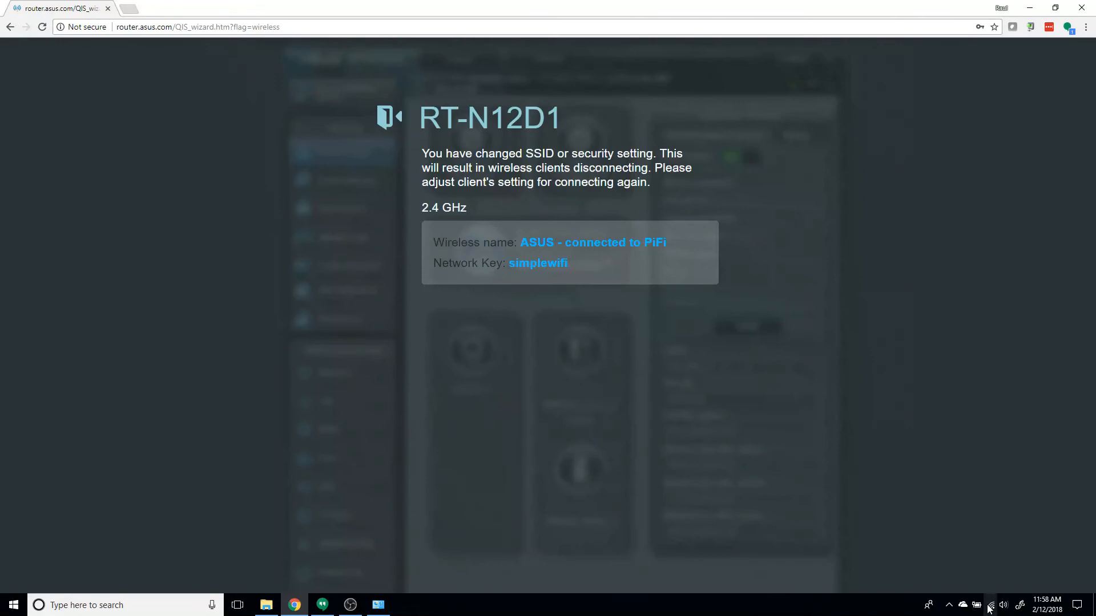
# - Open the Windows Wi-Fi flyout to list available wireless networks
pyautogui.click(988, 604)
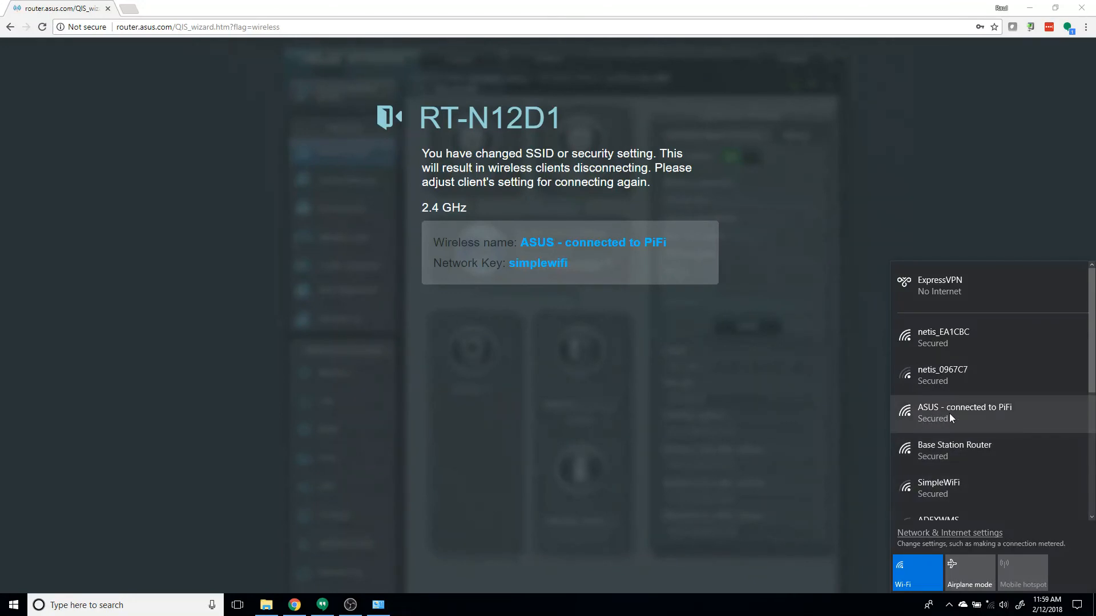
pyautogui.click(965, 412)
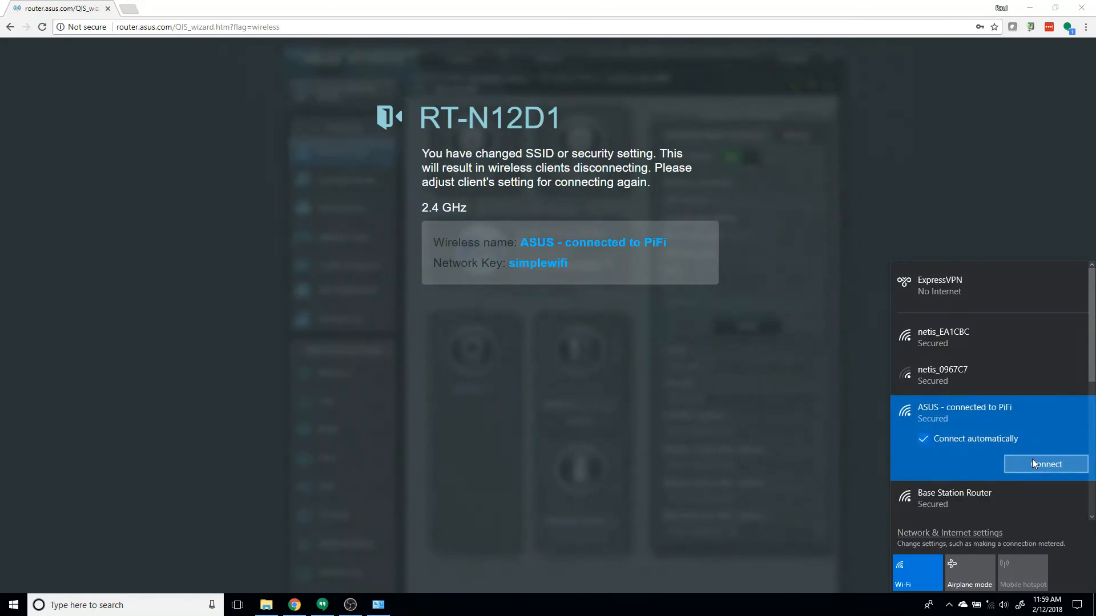
pyautogui.click(1045, 464)
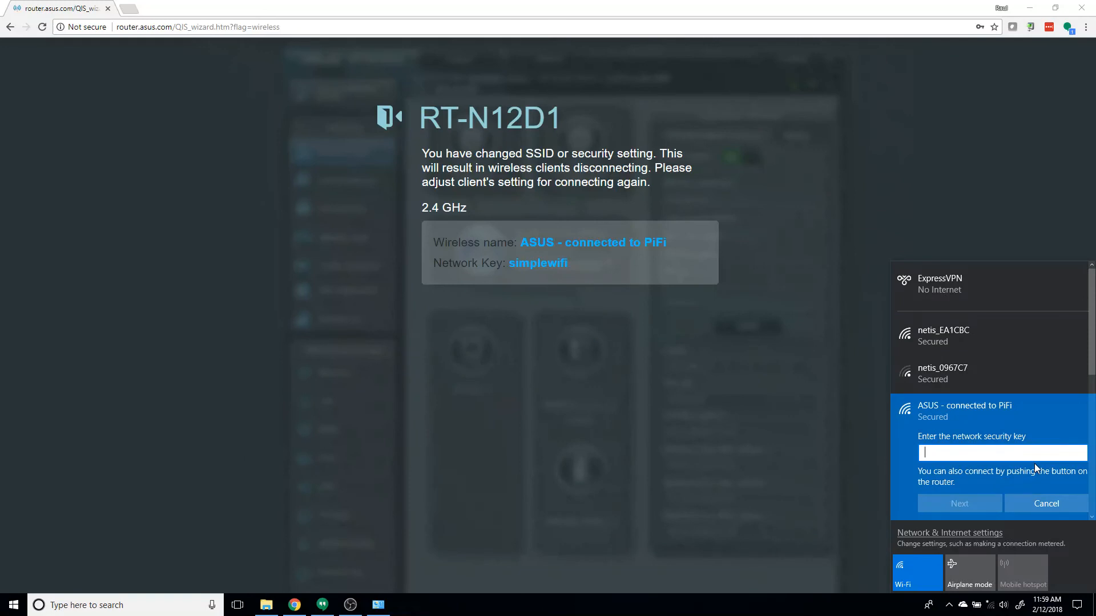
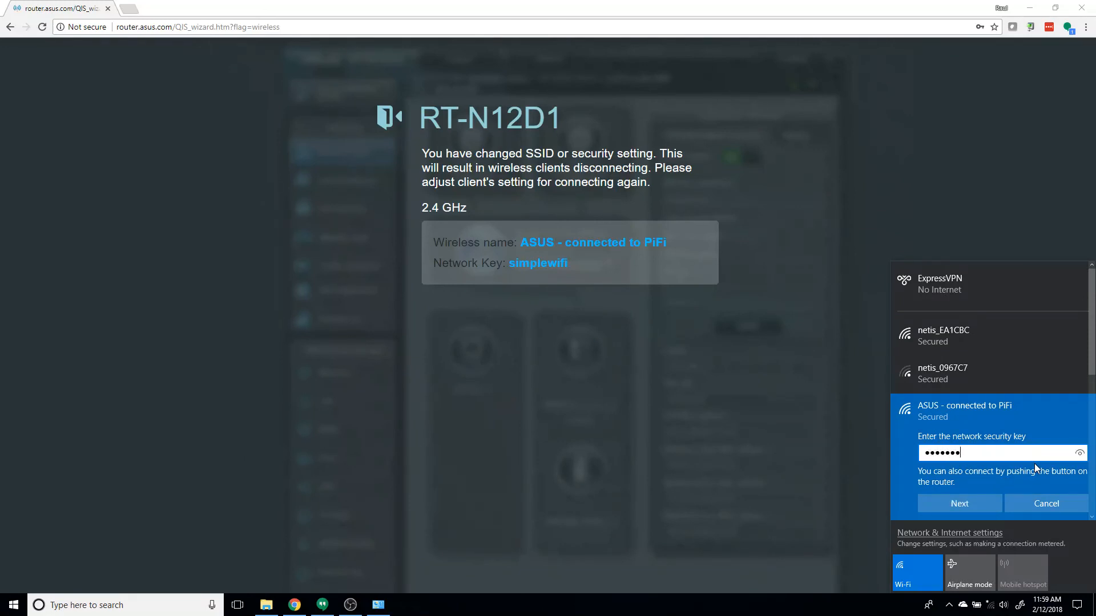
pyautogui.click(959, 503)
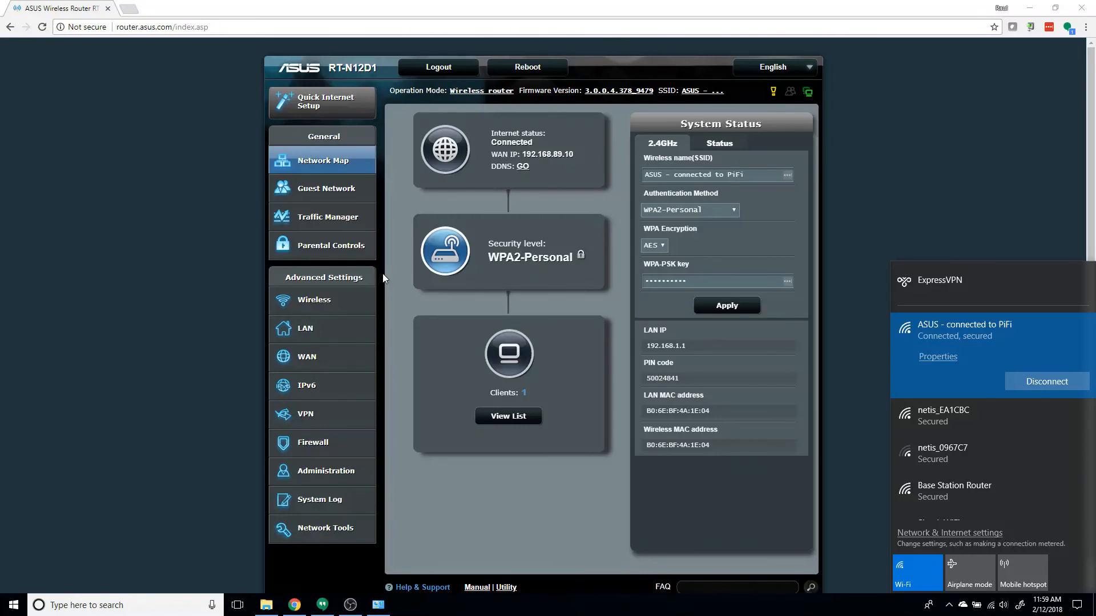
pyautogui.moveTo(159, 96)
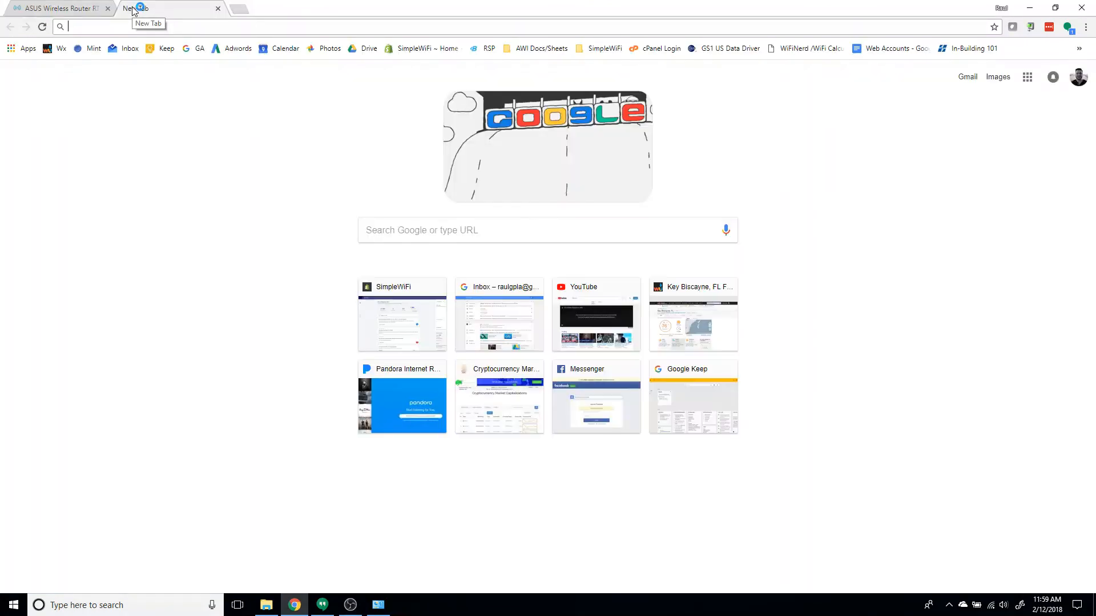
# - Go to 192.168.89.1 in a new Chrome tab via the address bar suggestion
pyautogui.write('198.1')
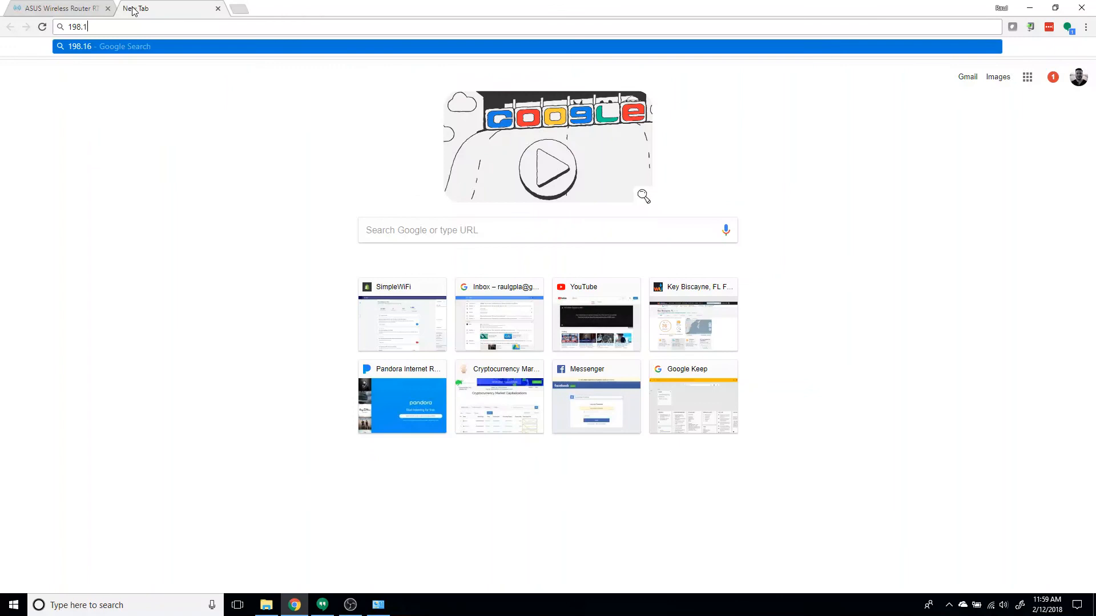
pyautogui.write('6')
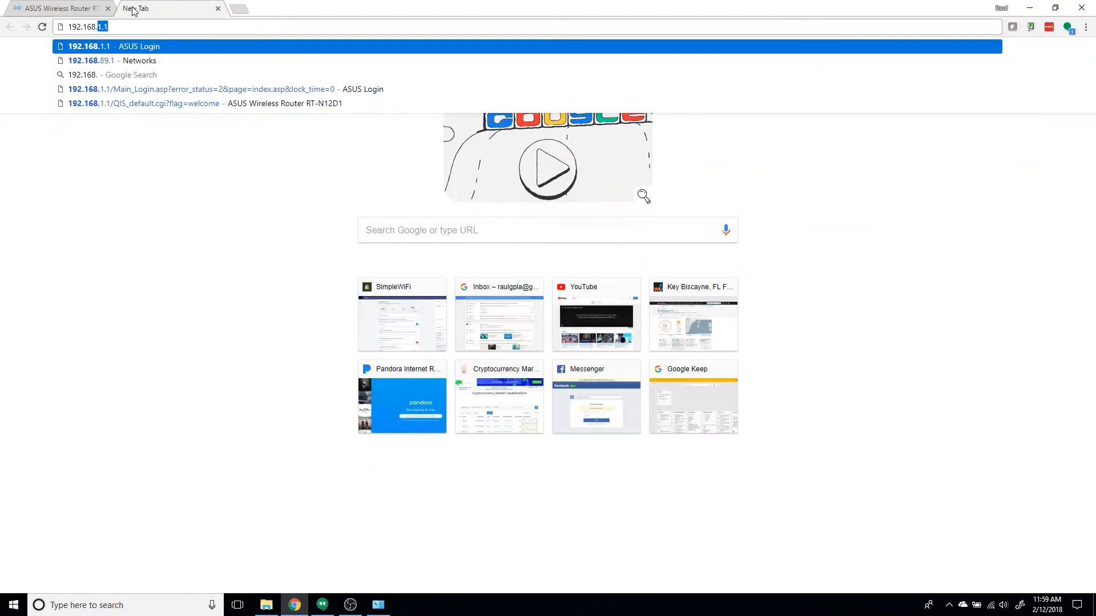
pyautogui.click(91, 60)
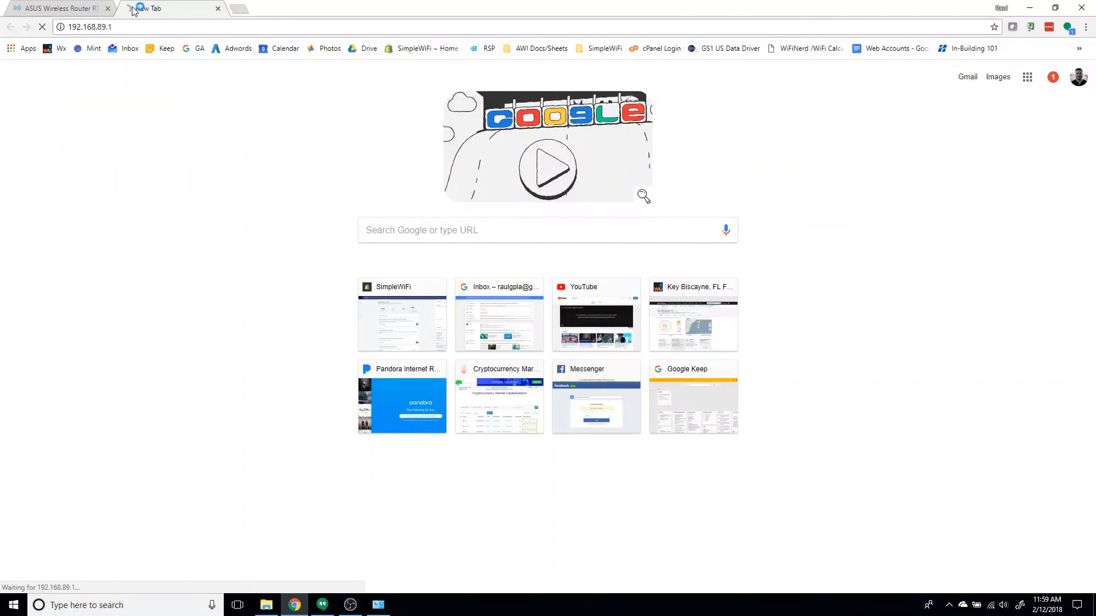